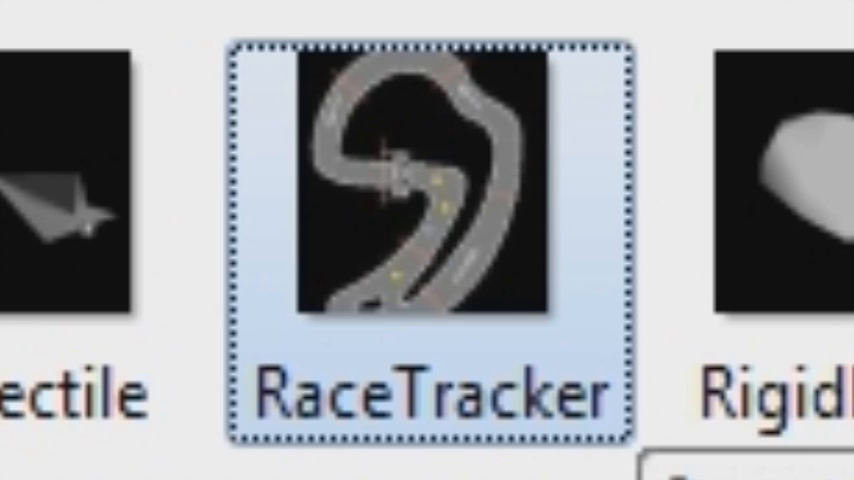
Scroll the object toolbox, then switch to the 3D editor showing the white car on terrain.
{"action": "scroll", "scroll_direction": "right", "scroll_amount": 3}
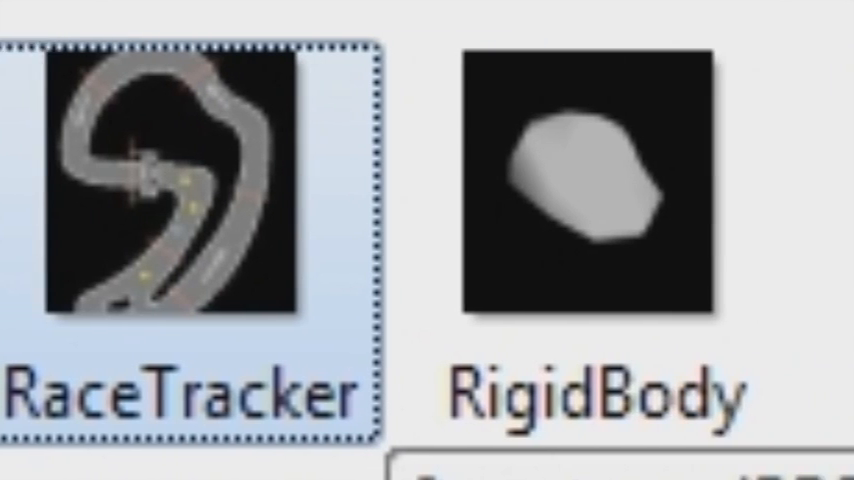
{"action": "scroll", "scroll_direction": "right", "scroll_amount": 3}
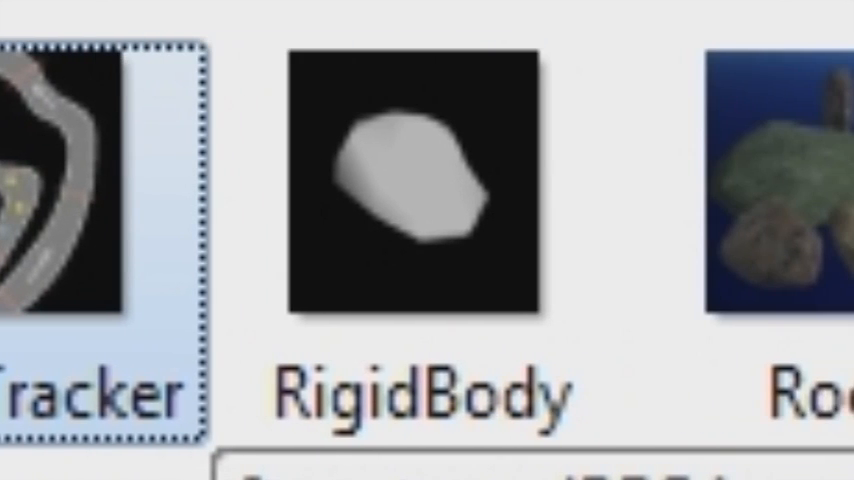
{"action": "left_click", "coordinate": [420, 200]}
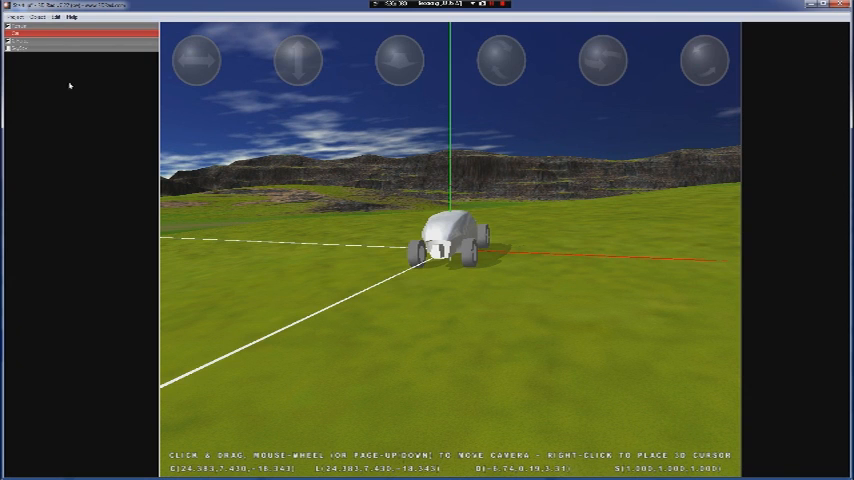
{"action": "left_click", "coordinate": [37, 17]}
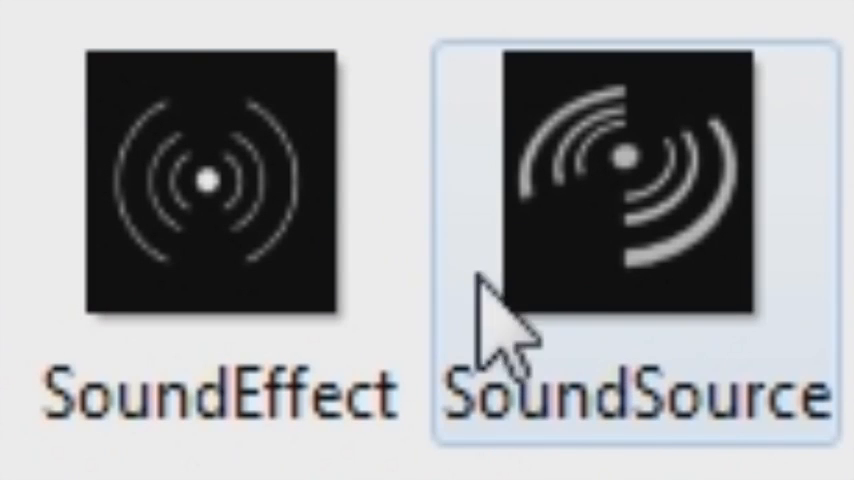
{"action": "left_click", "coordinate": [210, 190]}
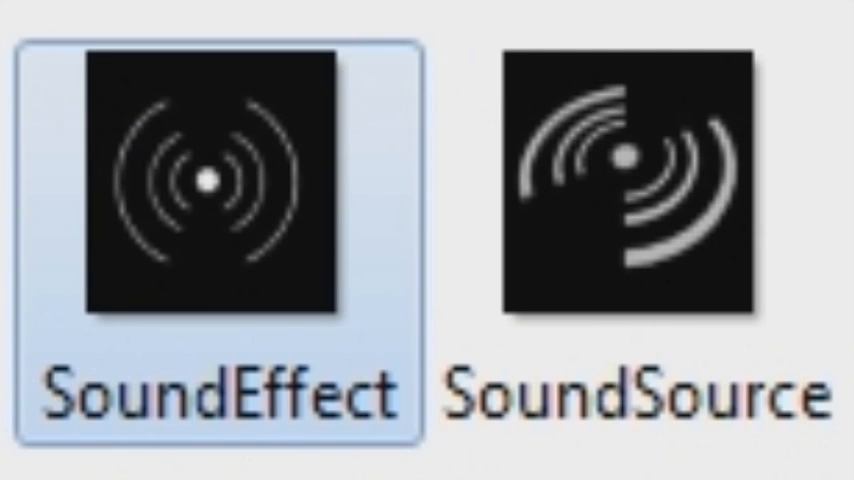
{"action": "left_click", "coordinate": [625, 200]}
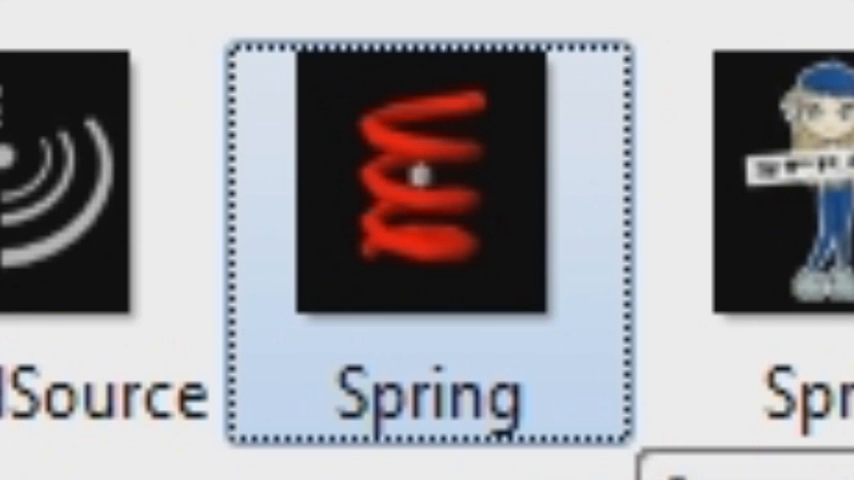
Scroll the object toolbox to bring the SunLight and Switch icons into view.
{"action": "scroll", "scroll_direction": "right", "scroll_amount": 3}
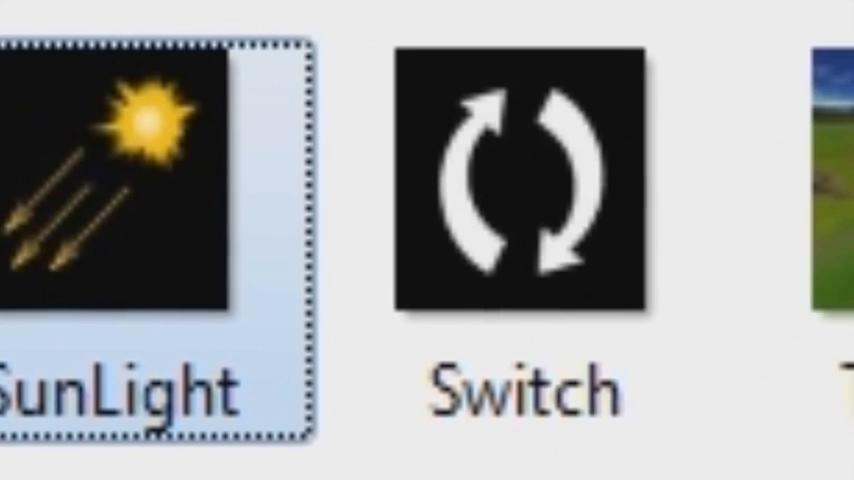
{"action": "left_click", "coordinate": [512, 200]}
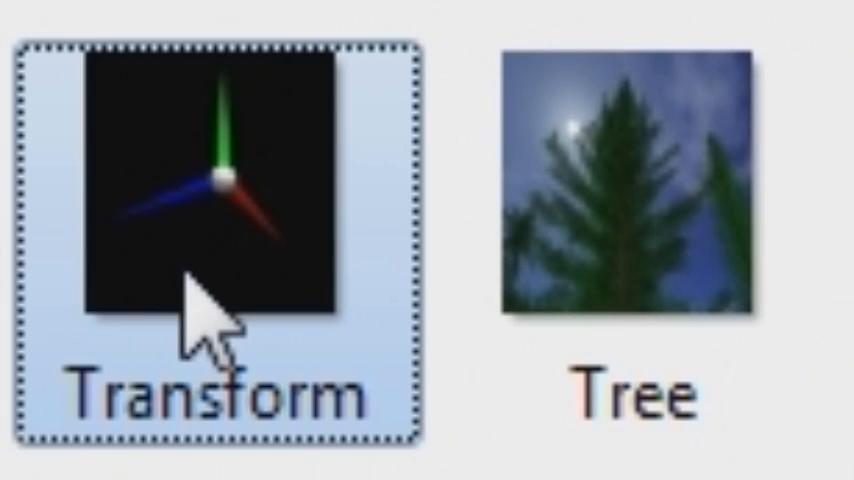
{"action": "mouse_move", "coordinate": [210, 320]}
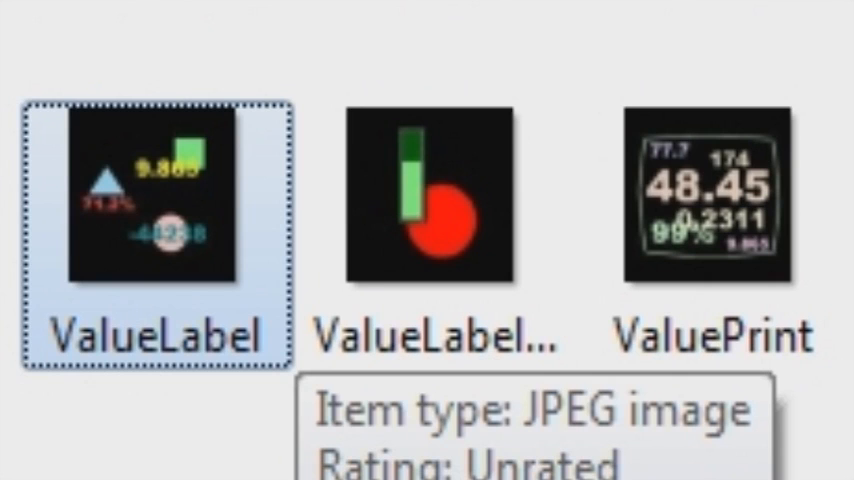
Compare the ValuePrint and ValueLabel object types by switching between their toolbox icons.
{"action": "left_click", "coordinate": [715, 200]}
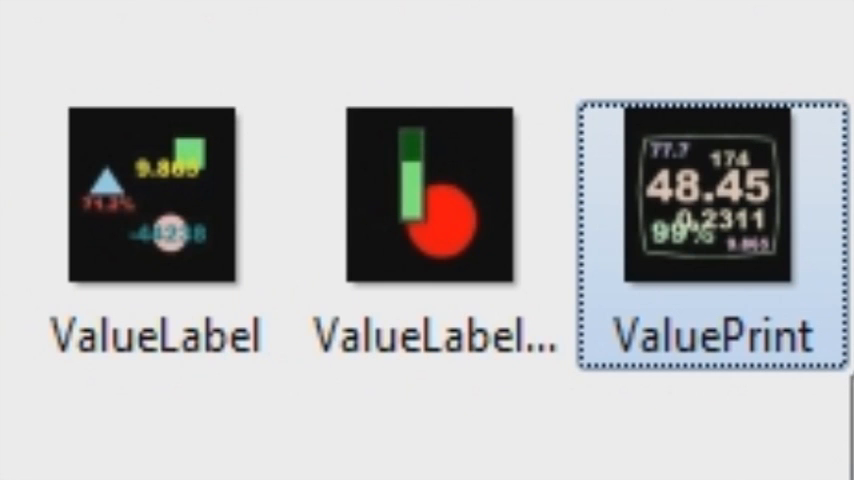
{"action": "left_click", "coordinate": [153, 200]}
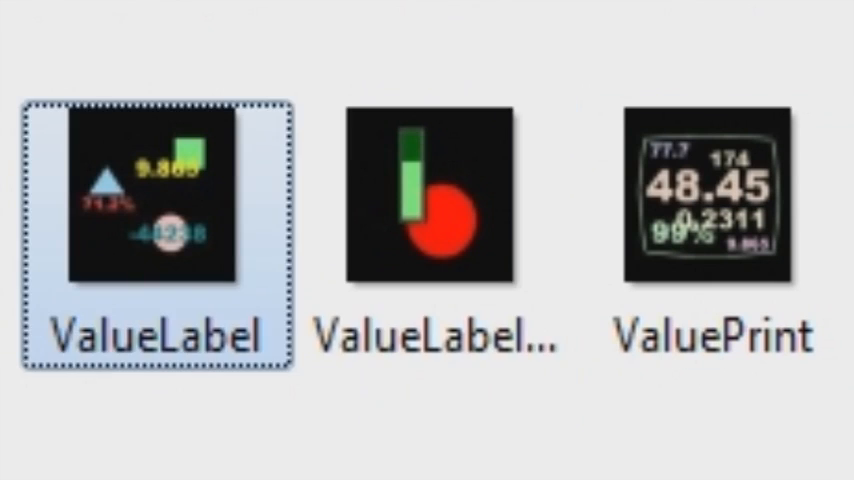
{"action": "left_click", "coordinate": [716, 210]}
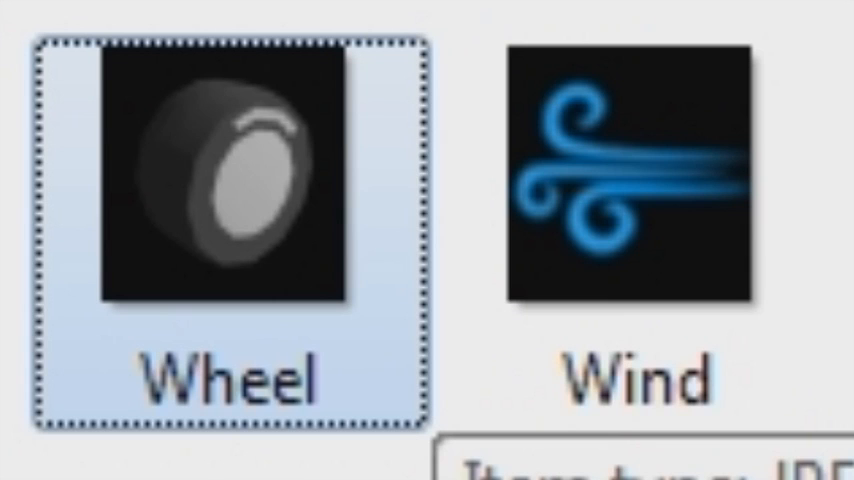
Select the Wind object type in the toolbox after Wheel.
{"action": "left_click", "coordinate": [632, 185]}
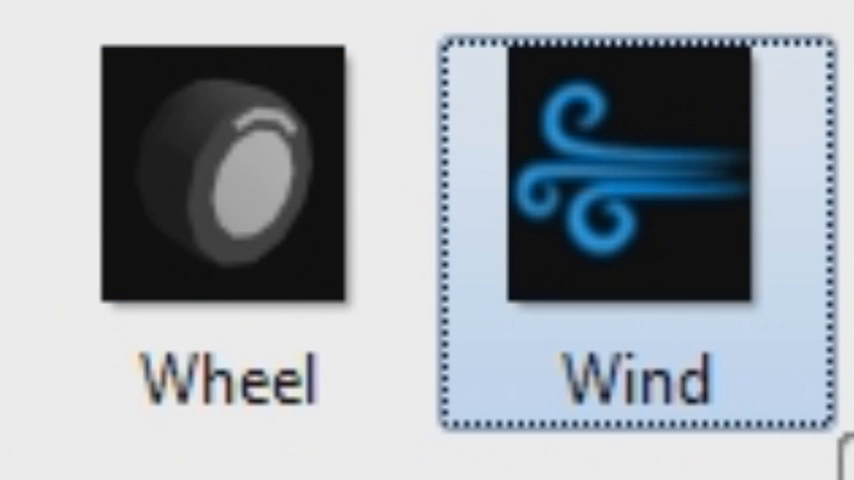